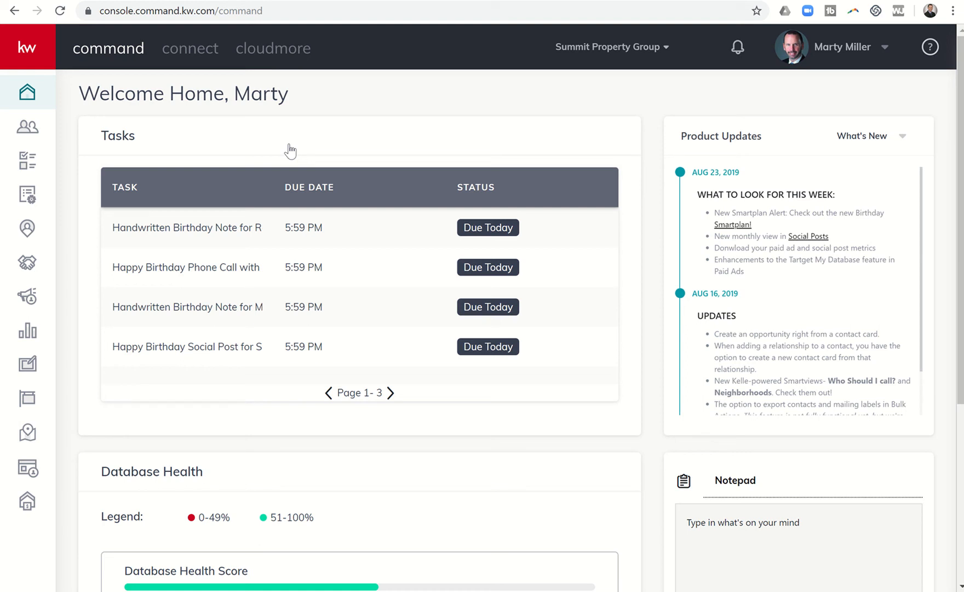
mouse_move(26, 297)
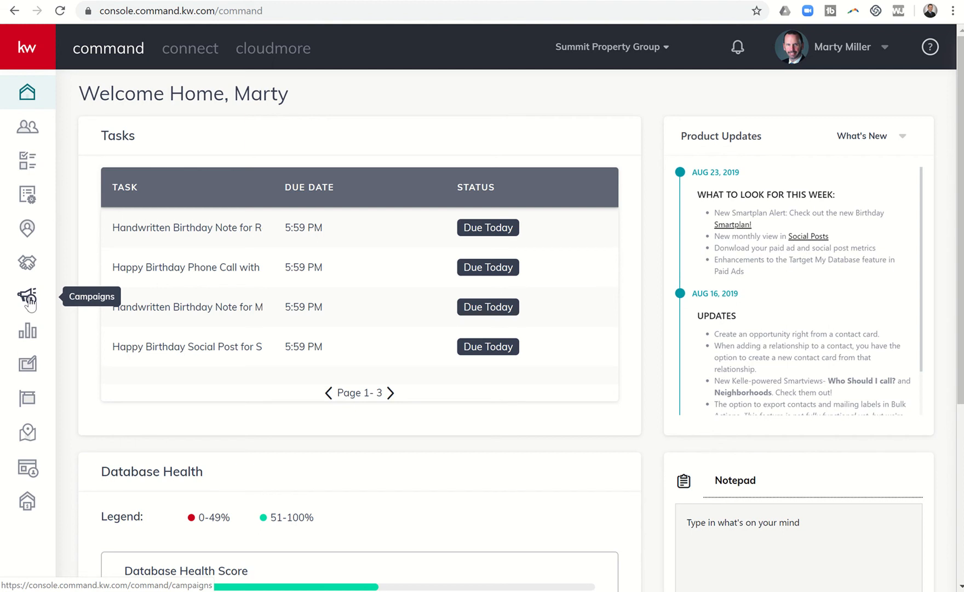
Open the Social Posts calendar under Campaigns and review the connected Facebook and Twitter profiles
left_click(26, 296)
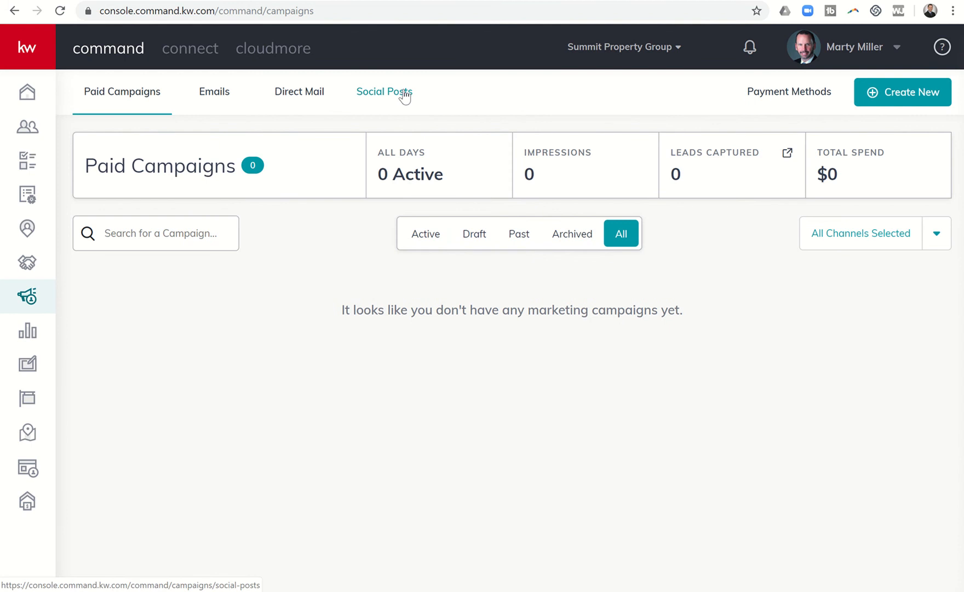
left_click(385, 91)
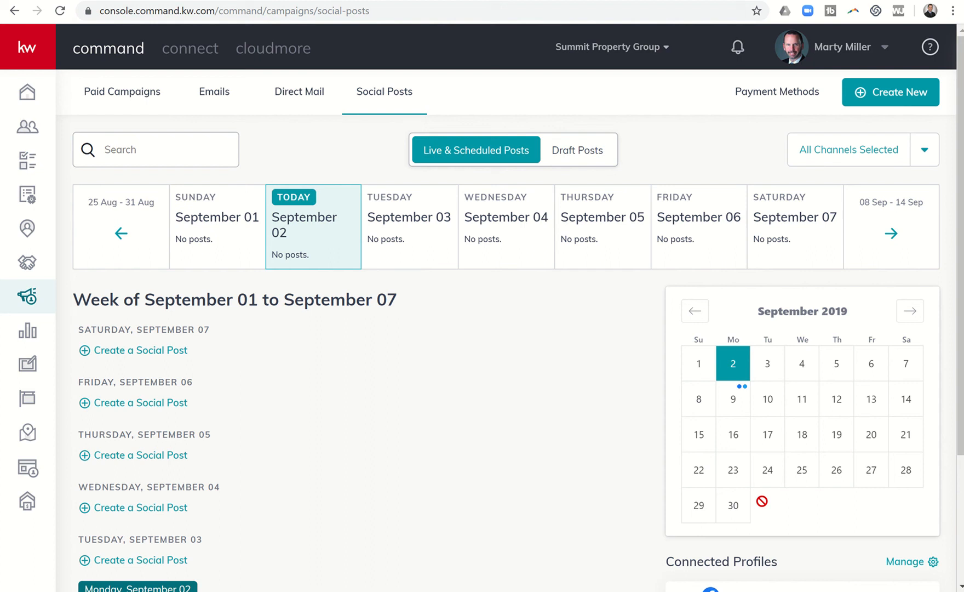
scroll("down", 3)
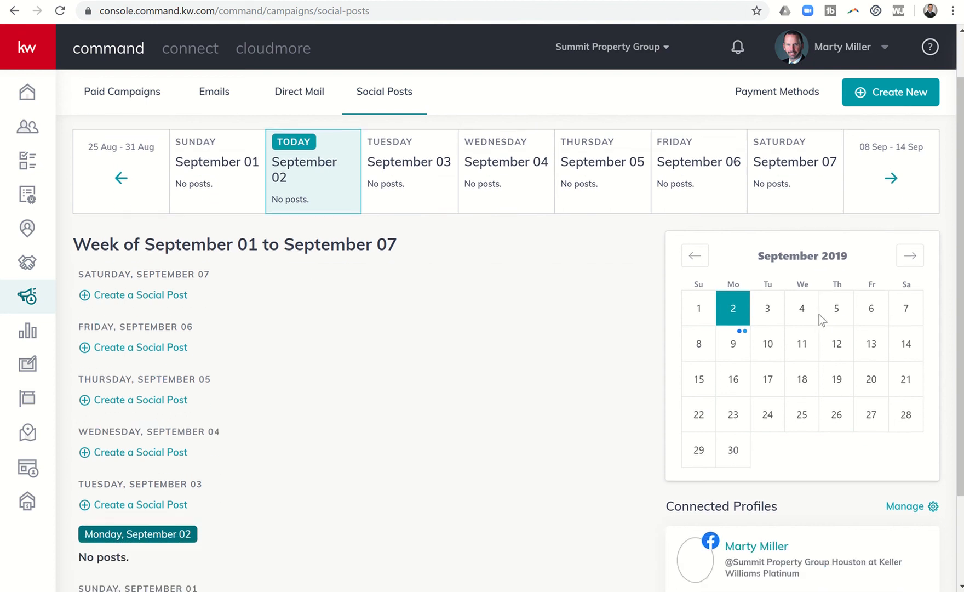
scroll("down", 3)
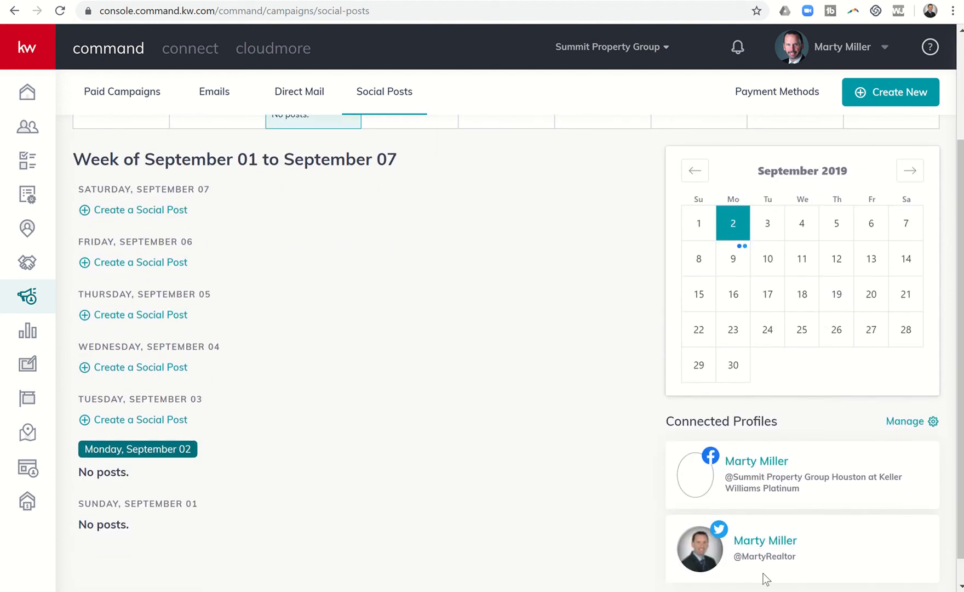
mouse_move(767, 447)
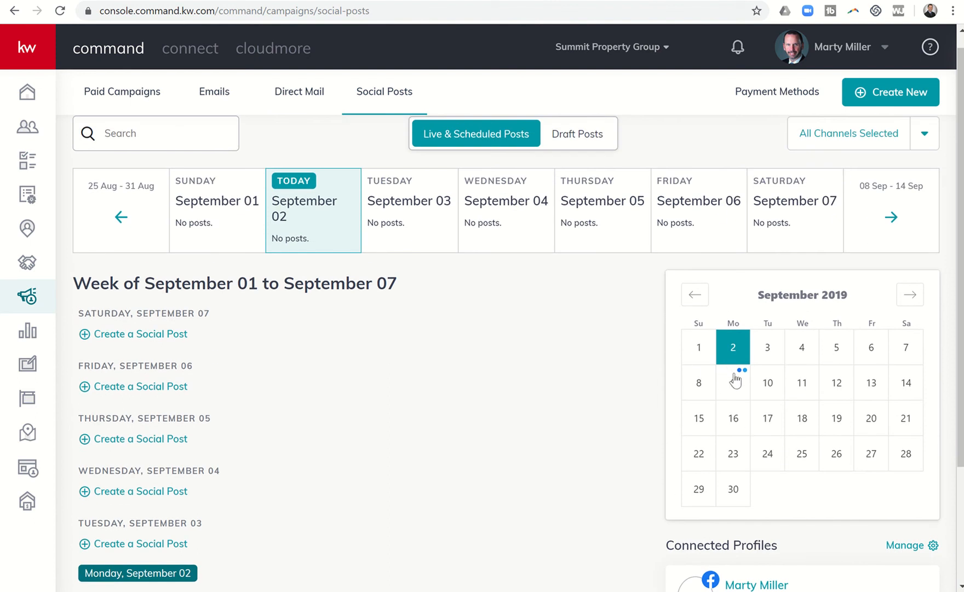
left_click(732, 382)
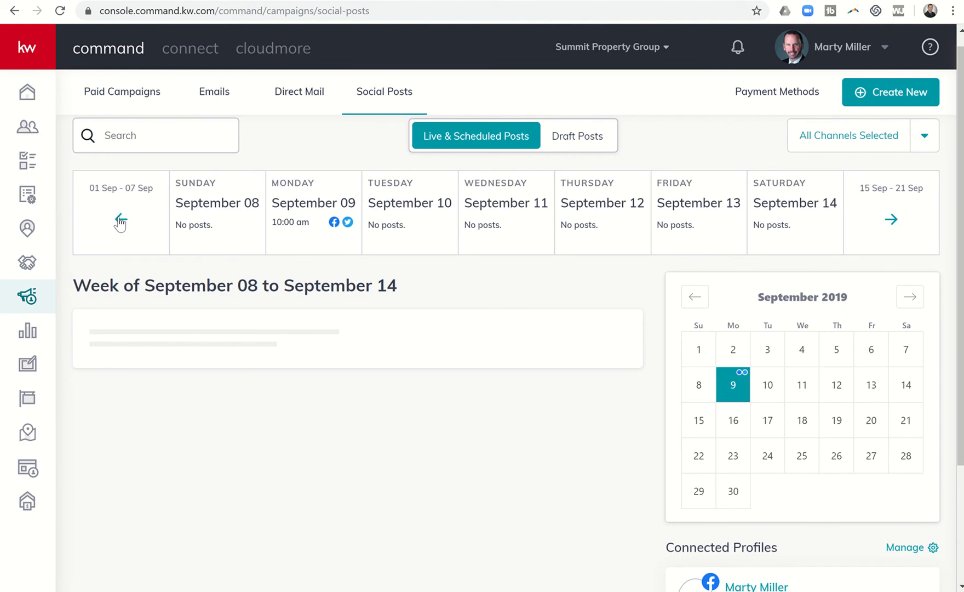
left_click(120, 219)
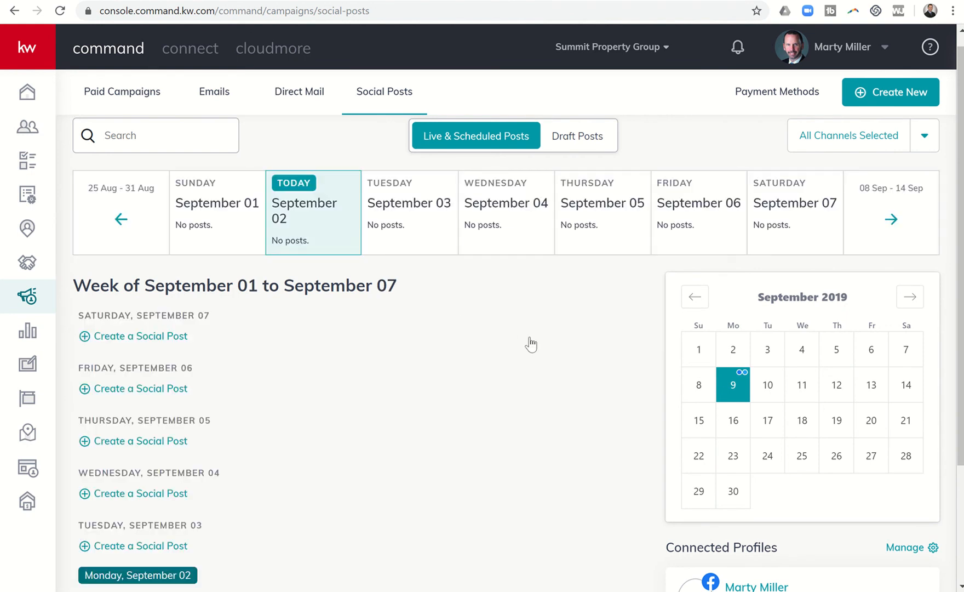
scroll("down", 3)
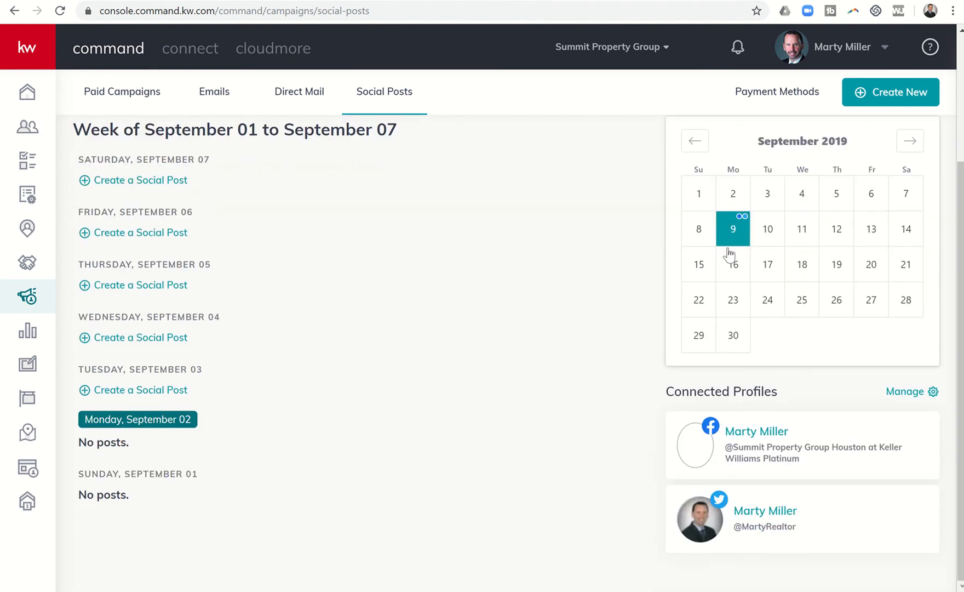
mouse_move(739, 225)
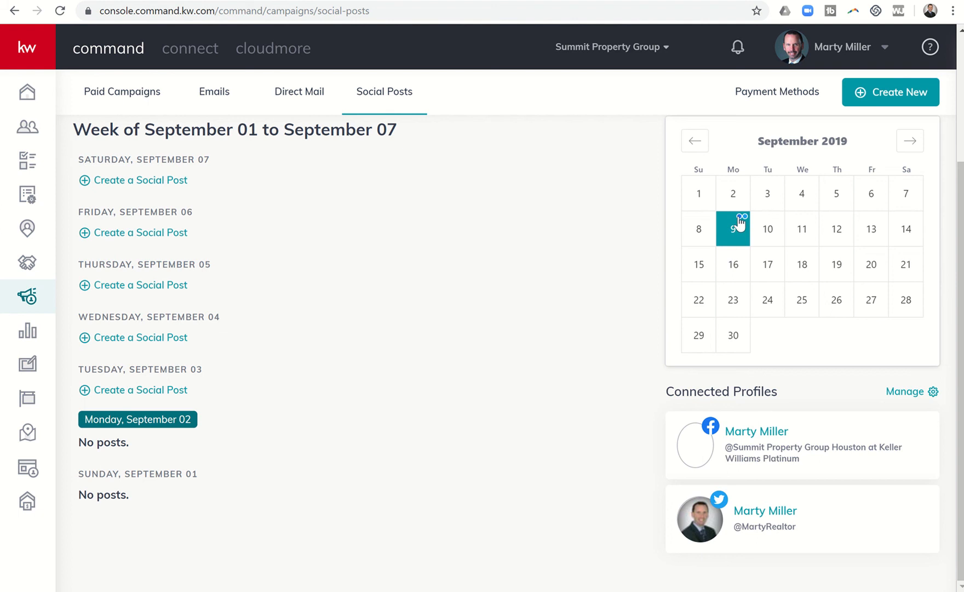
mouse_move(745, 224)
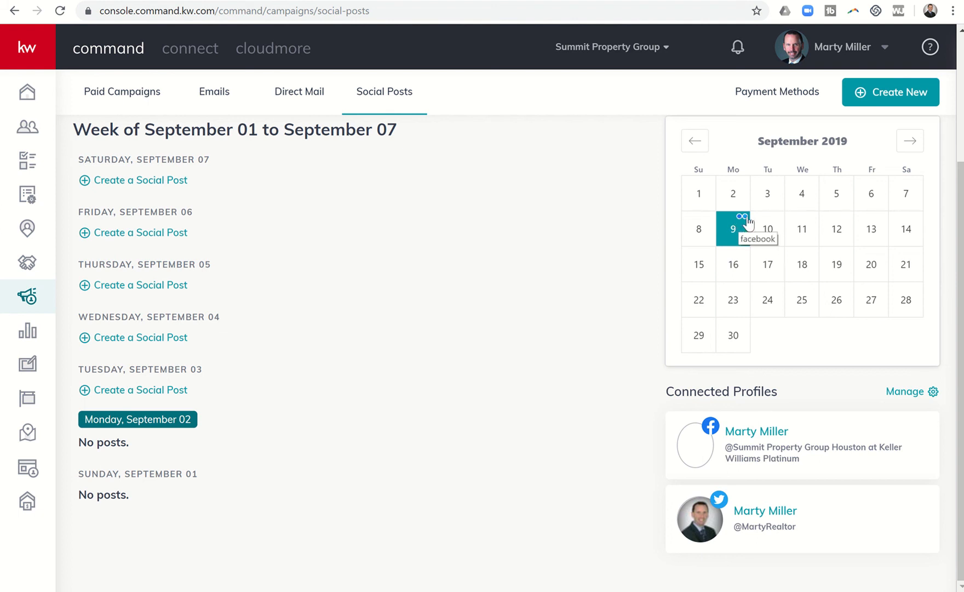
mouse_move(708, 236)
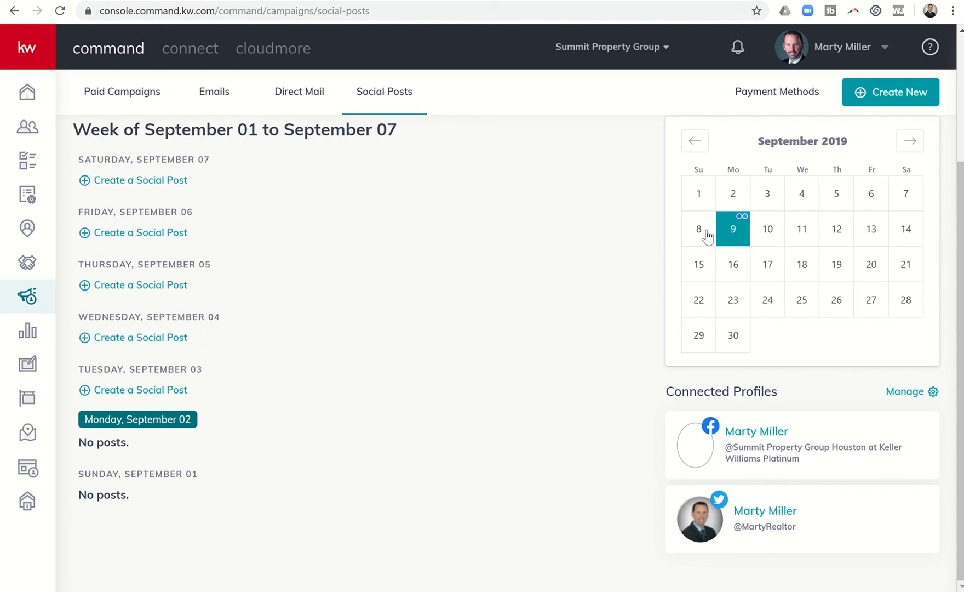
left_click(732, 229)
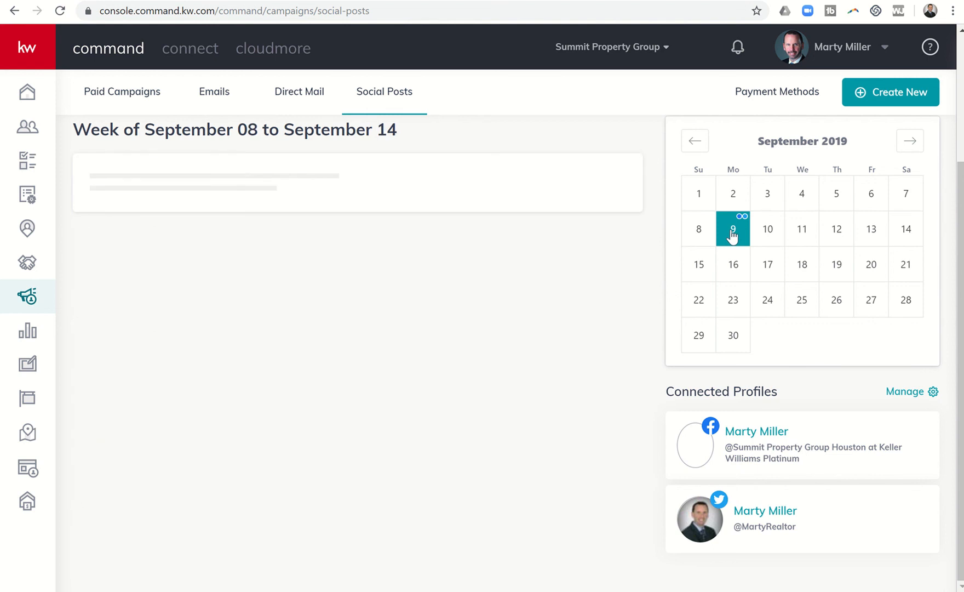
mouse_move(581, 259)
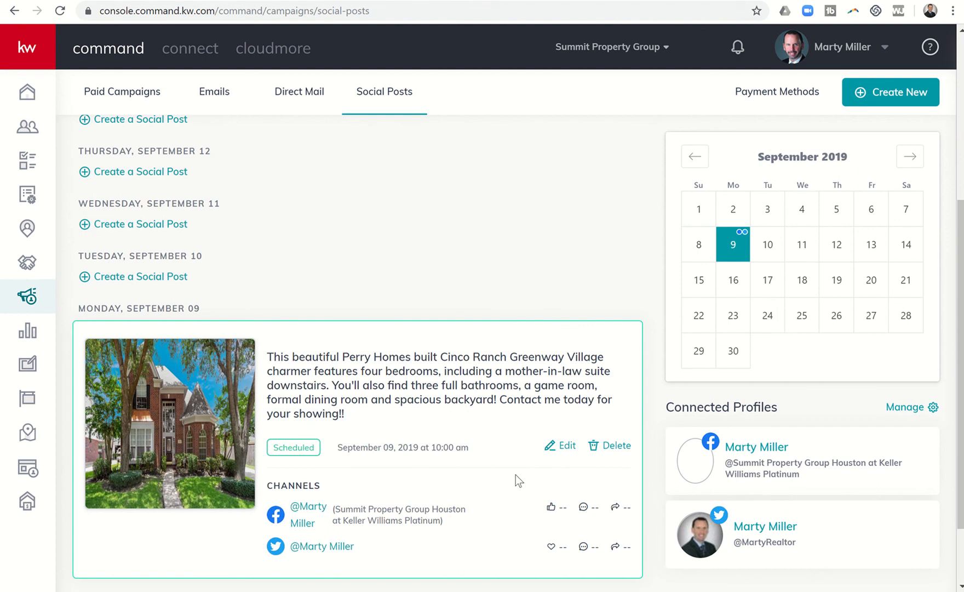
mouse_move(413, 487)
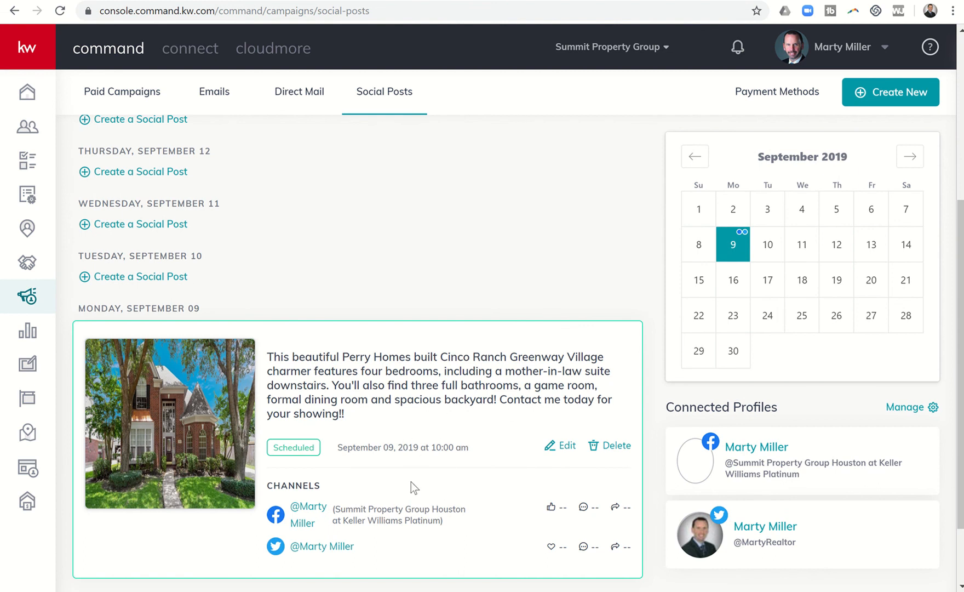
mouse_move(388, 459)
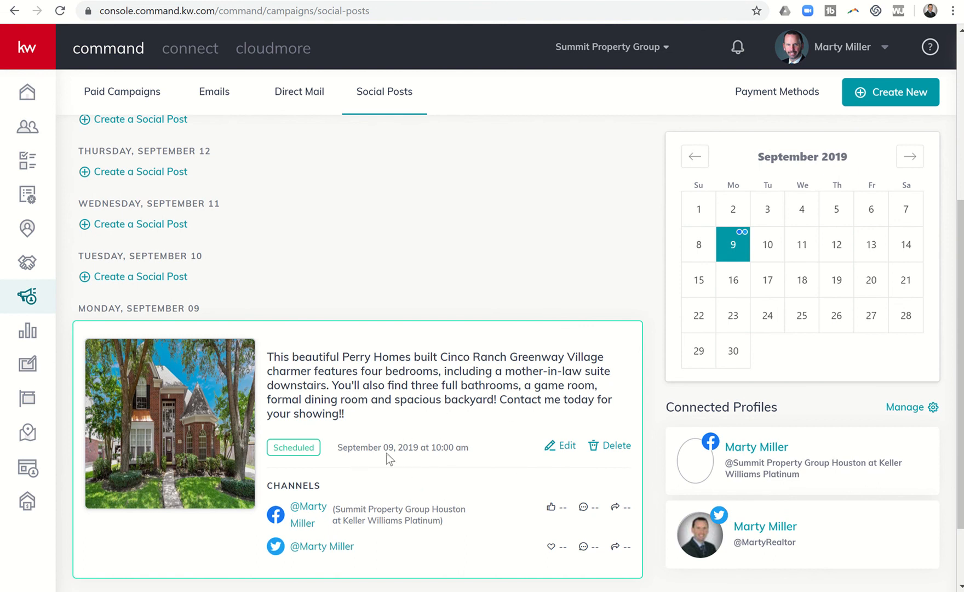
mouse_move(435, 467)
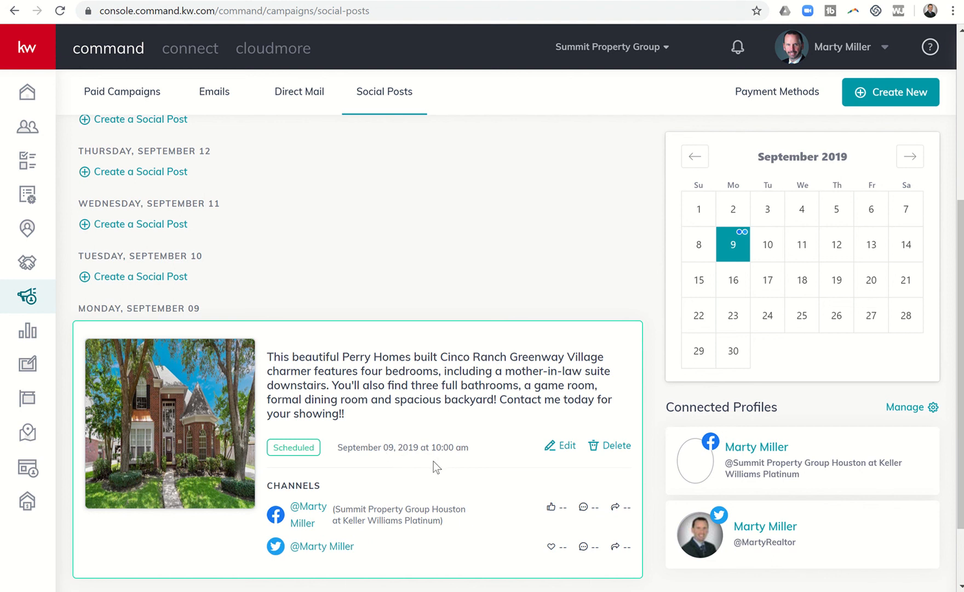
mouse_move(625, 307)
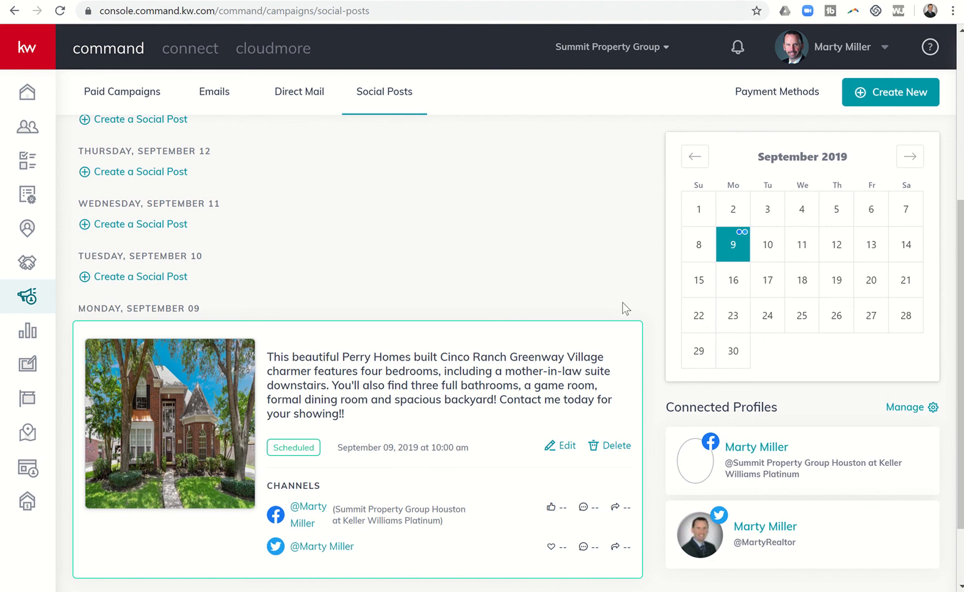
mouse_move(699, 272)
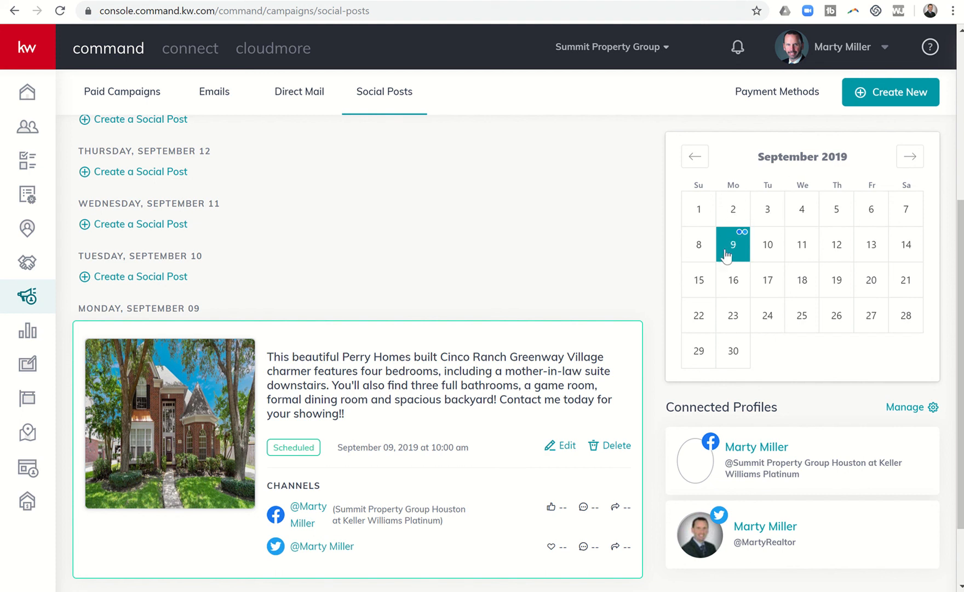
mouse_move(820, 245)
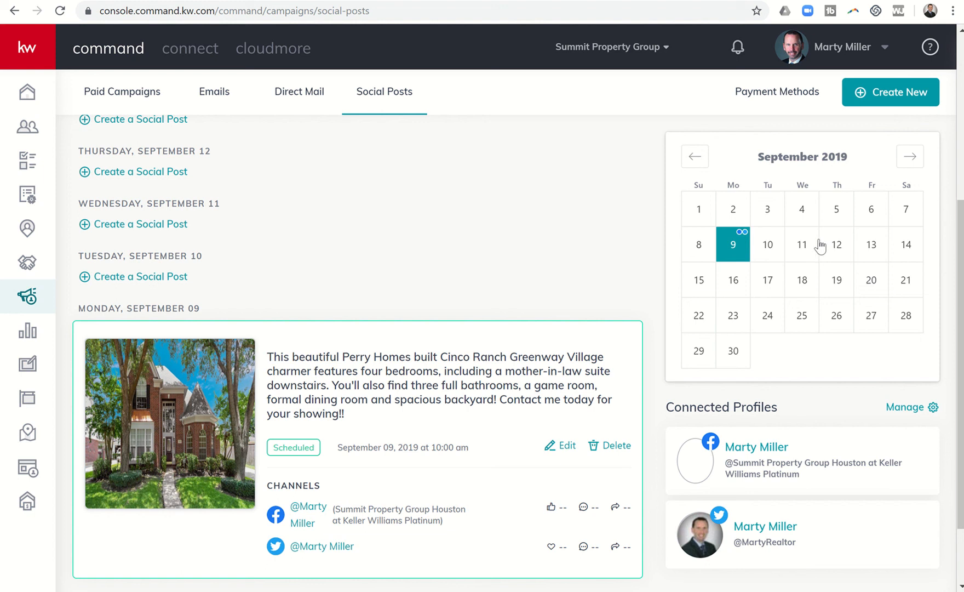
mouse_move(764, 249)
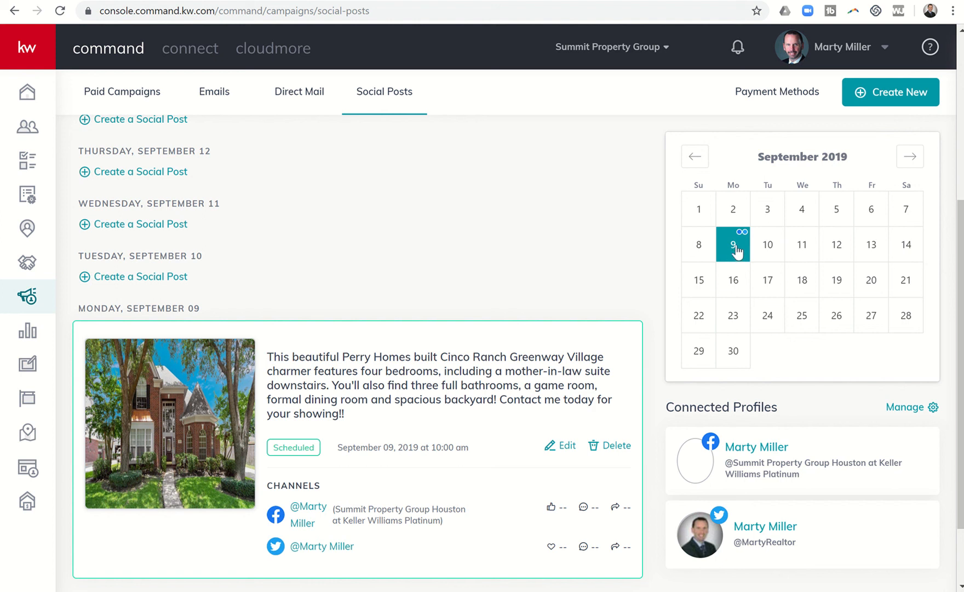
mouse_move(866, 242)
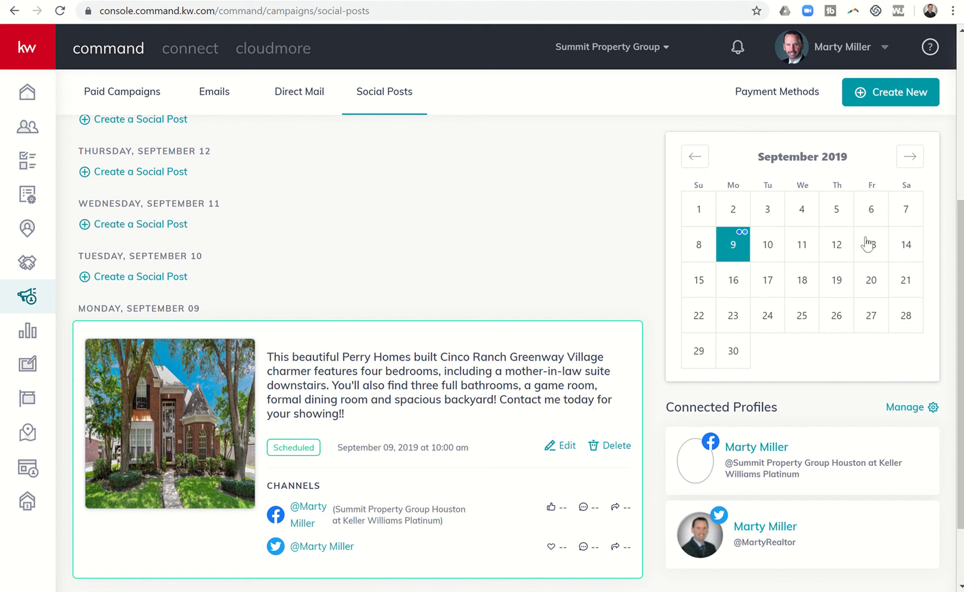
mouse_move(810, 330)
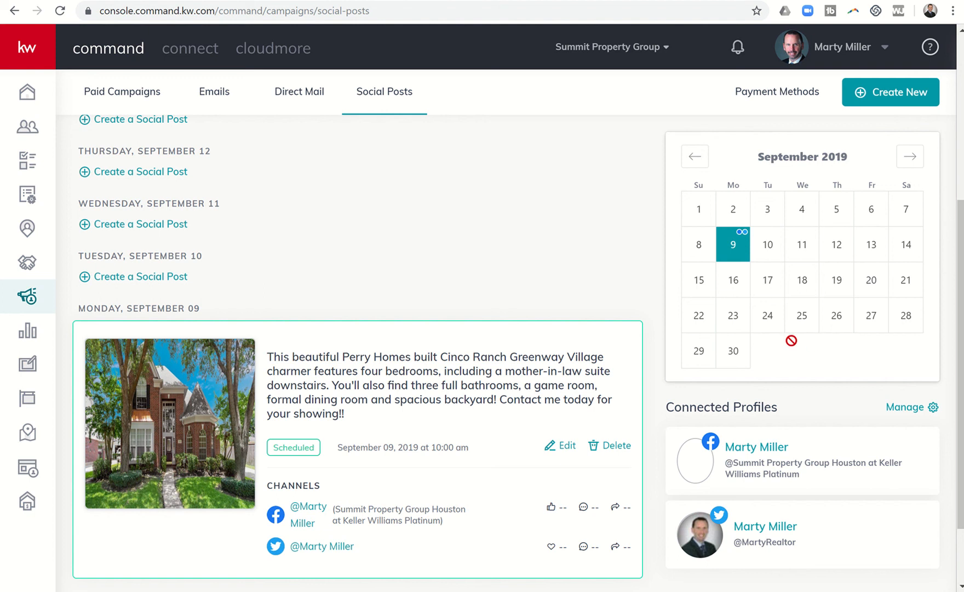
Scroll to show the September 08–14 week with Monday's 10:00 am listing post
scroll("down", 3)
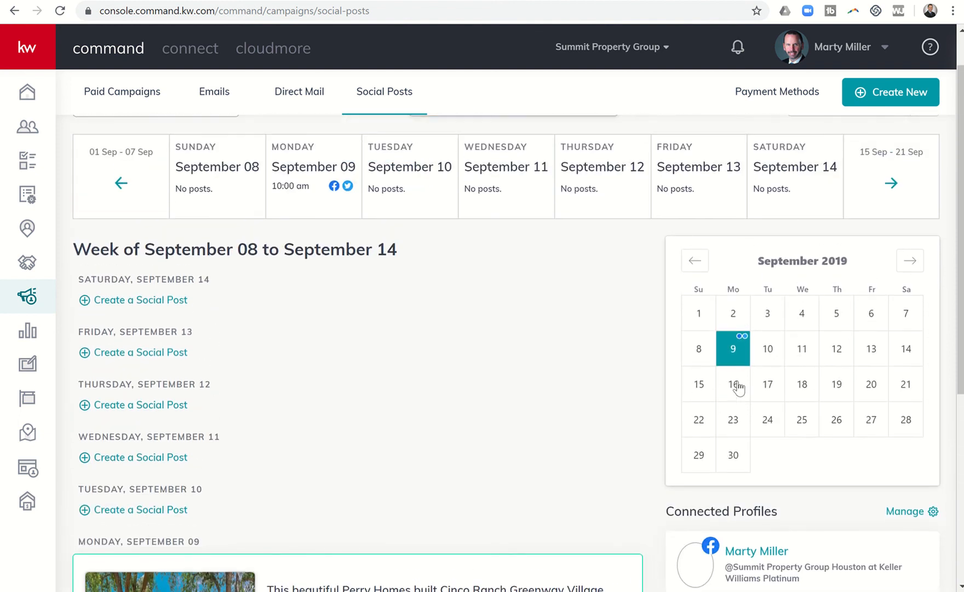
mouse_move(802, 436)
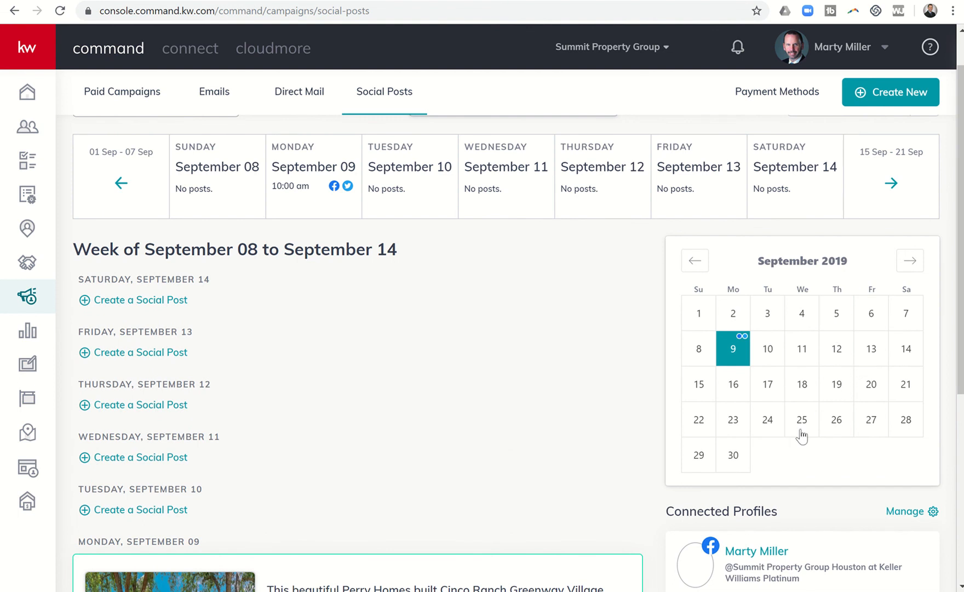
mouse_move(75, 261)
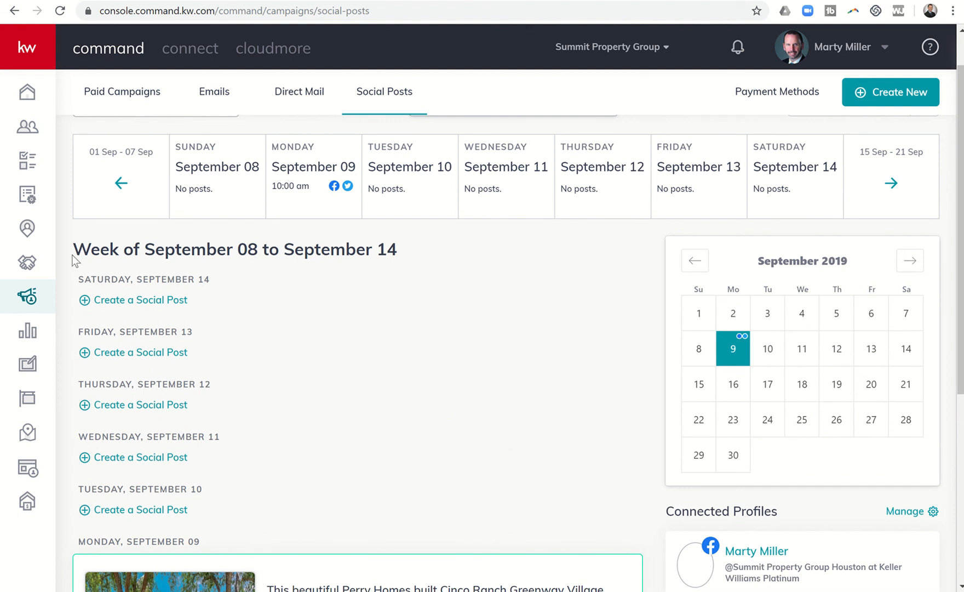
mouse_move(28, 296)
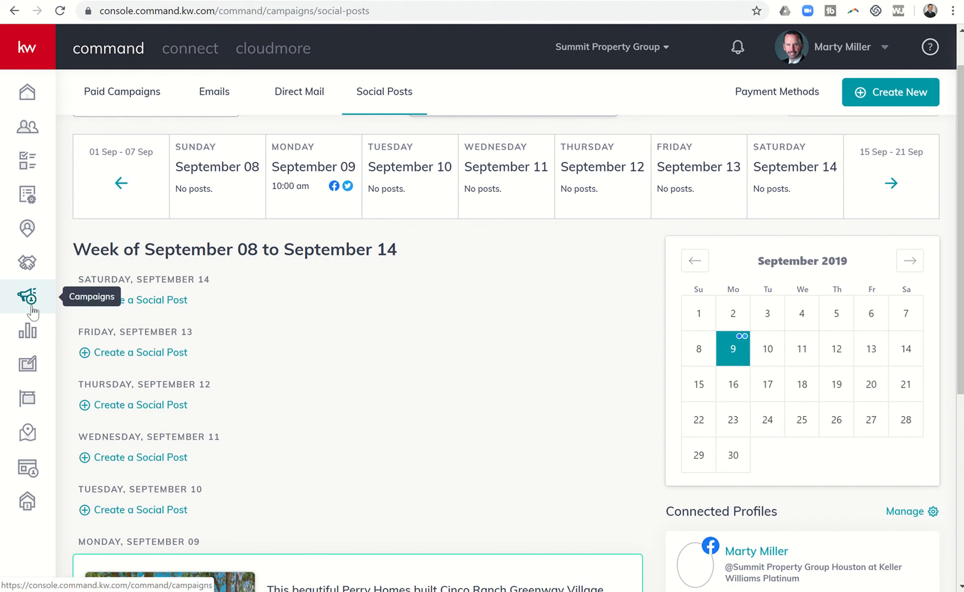
mouse_move(361, 97)
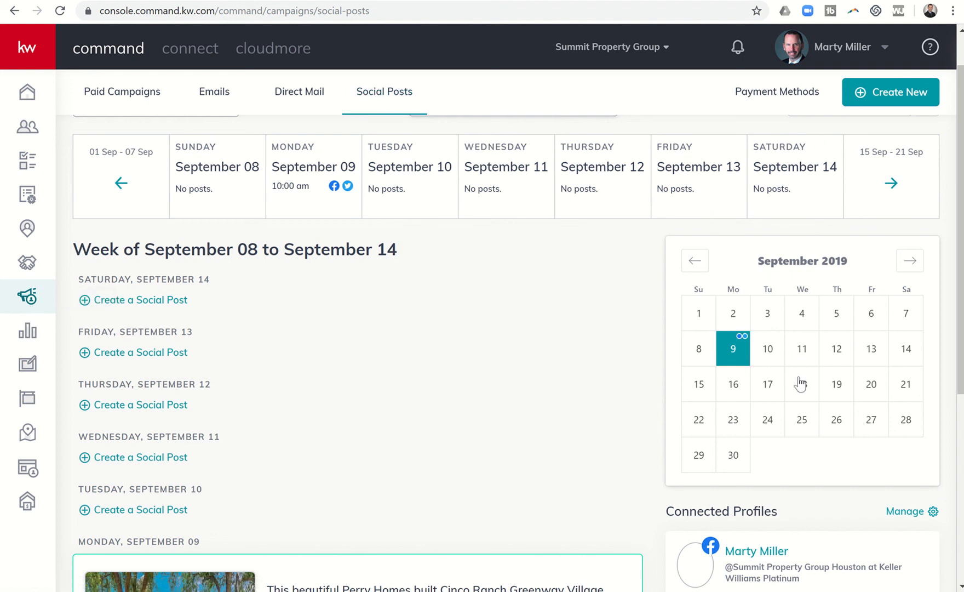
mouse_move(823, 404)
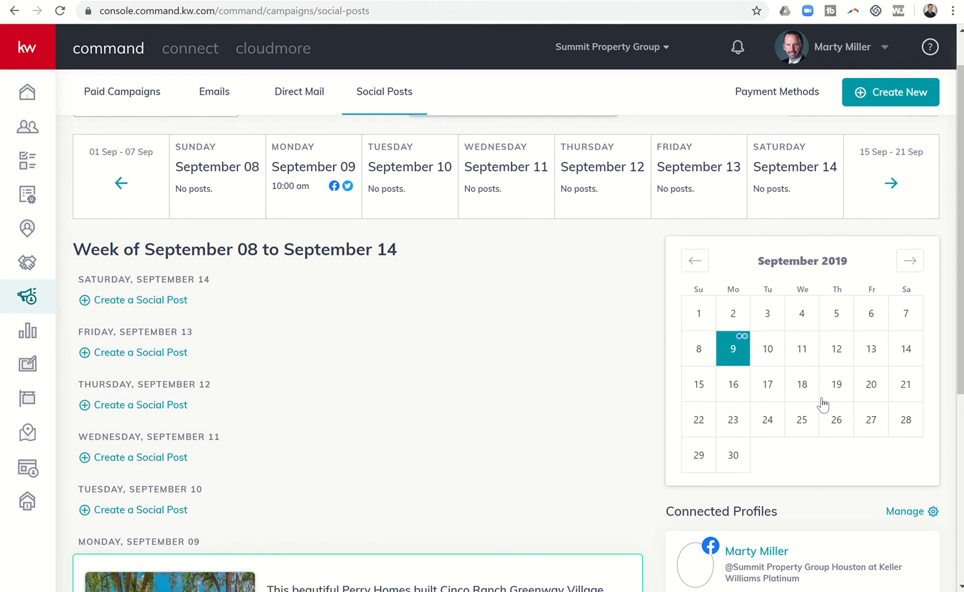
mouse_move(836, 329)
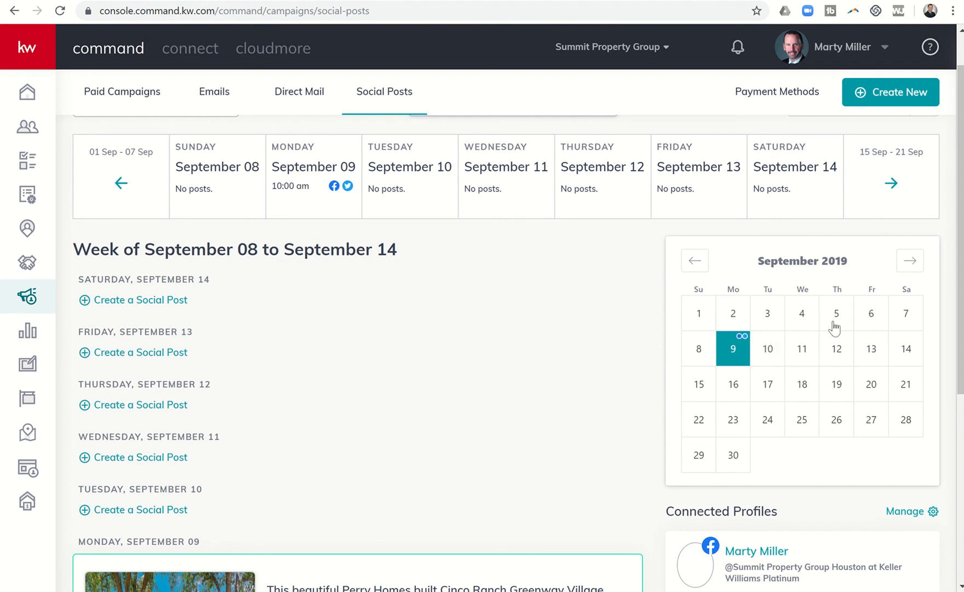
mouse_move(753, 320)
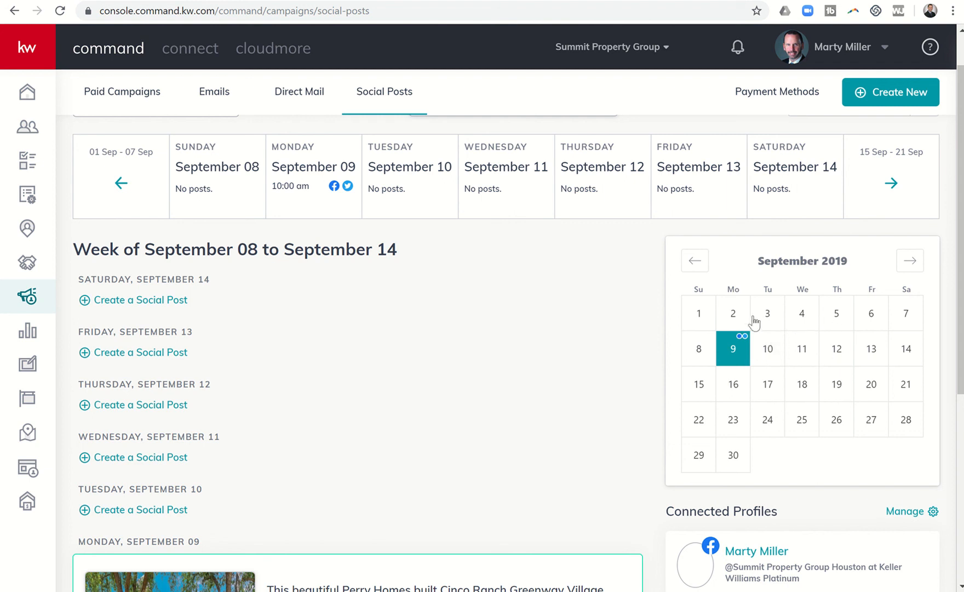
mouse_move(841, 356)
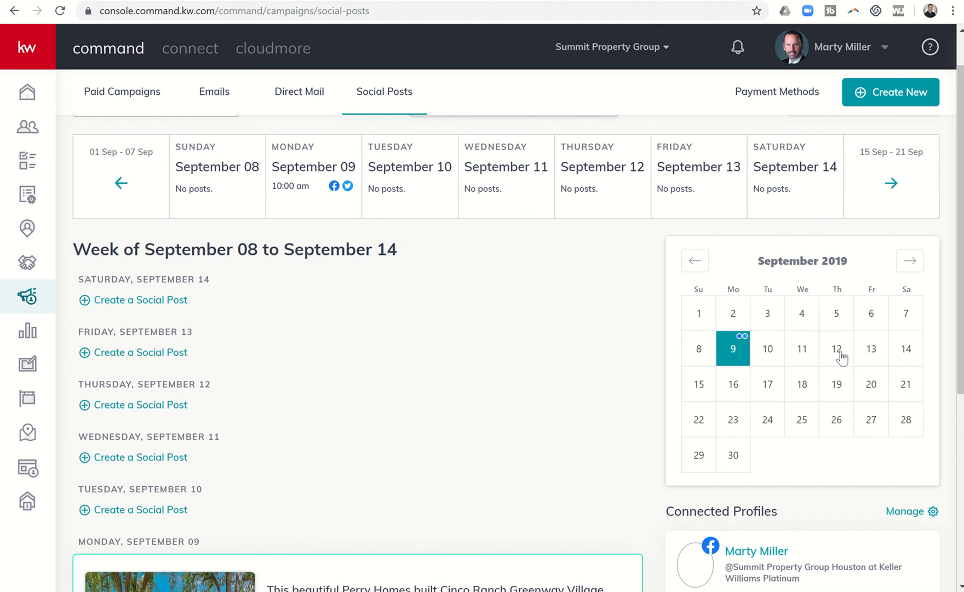
mouse_move(814, 427)
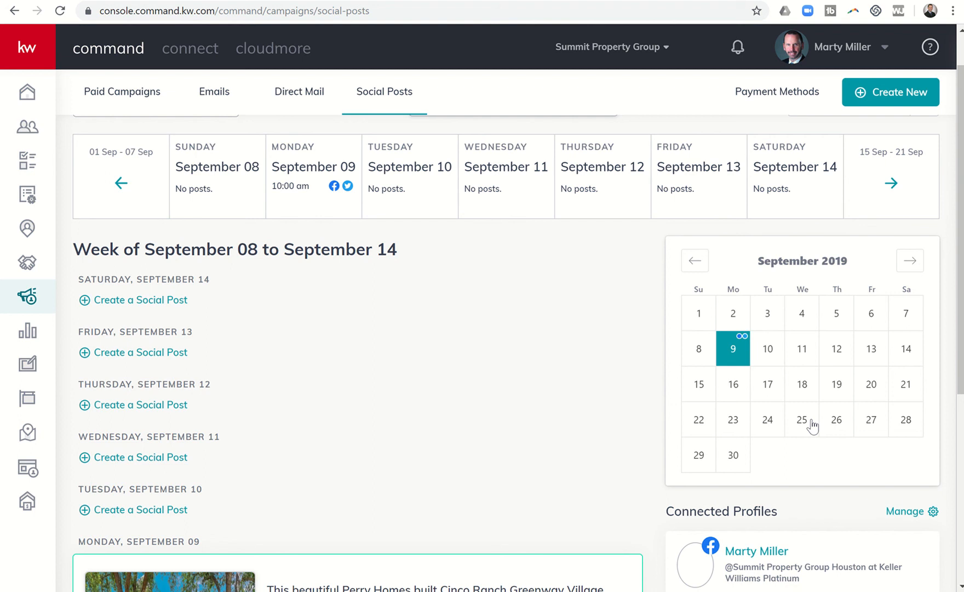
mouse_move(518, 393)
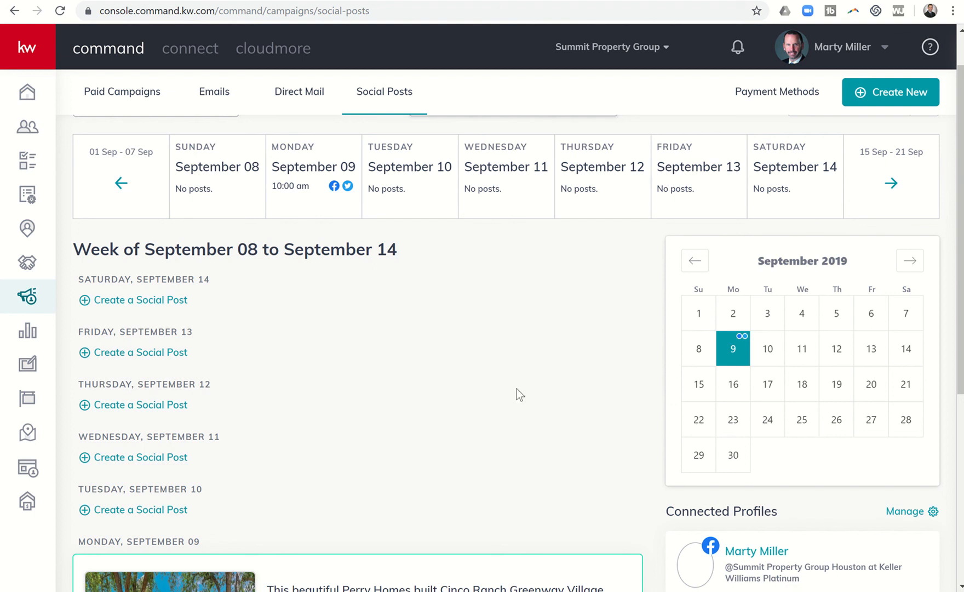